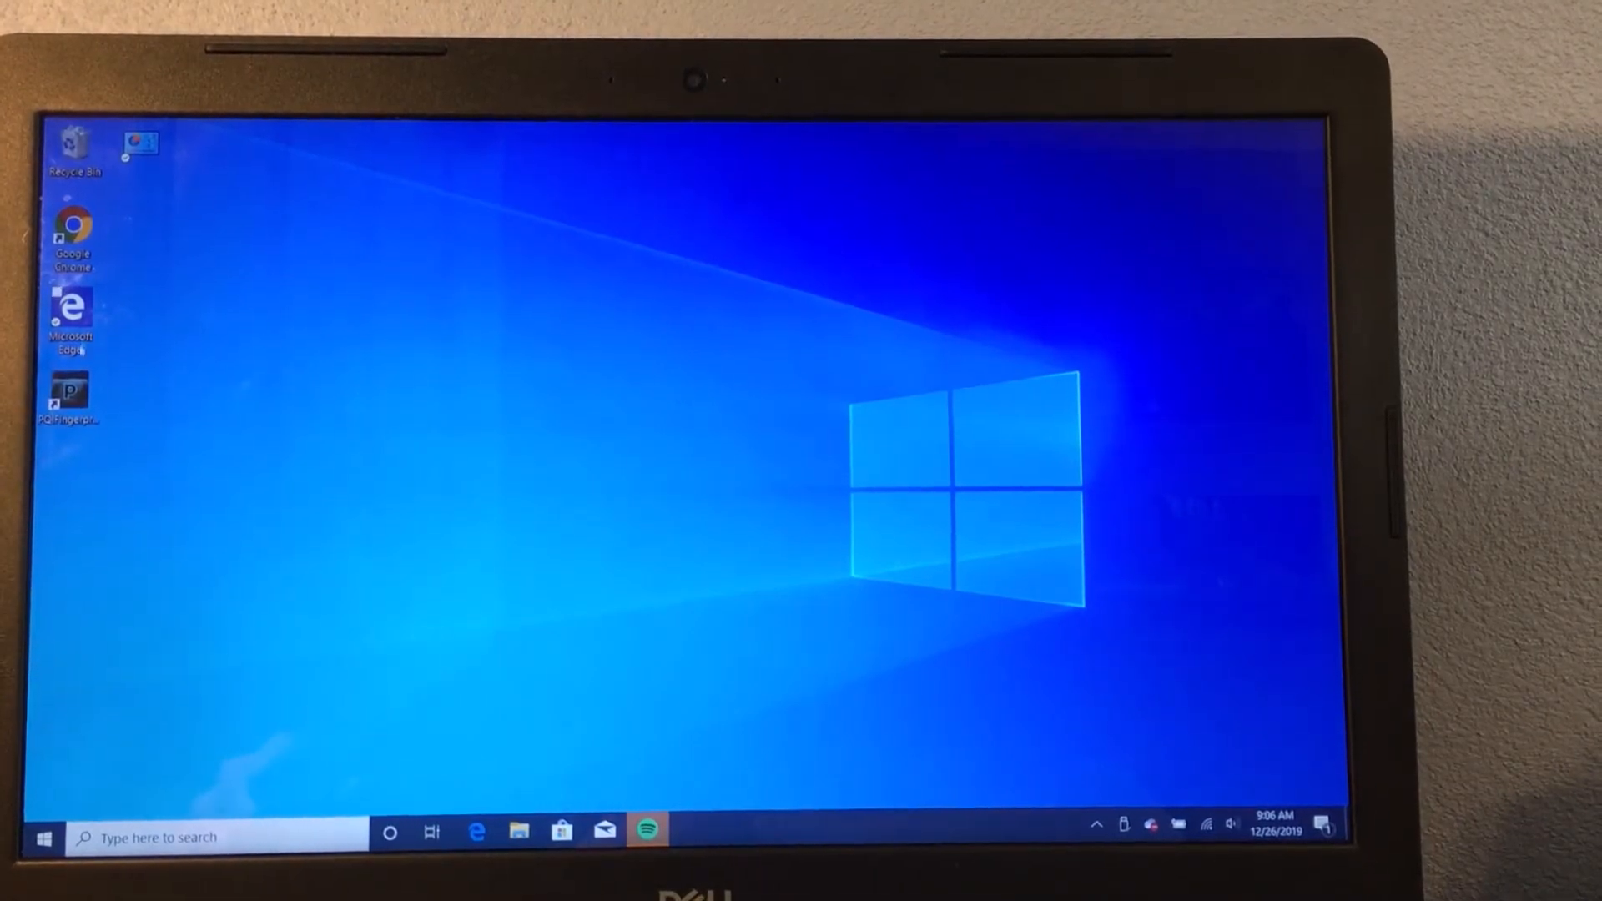
# Launch PQI Fingerprint Manager from its desktop shortcut.
pyautogui.doubleClick(70, 394)
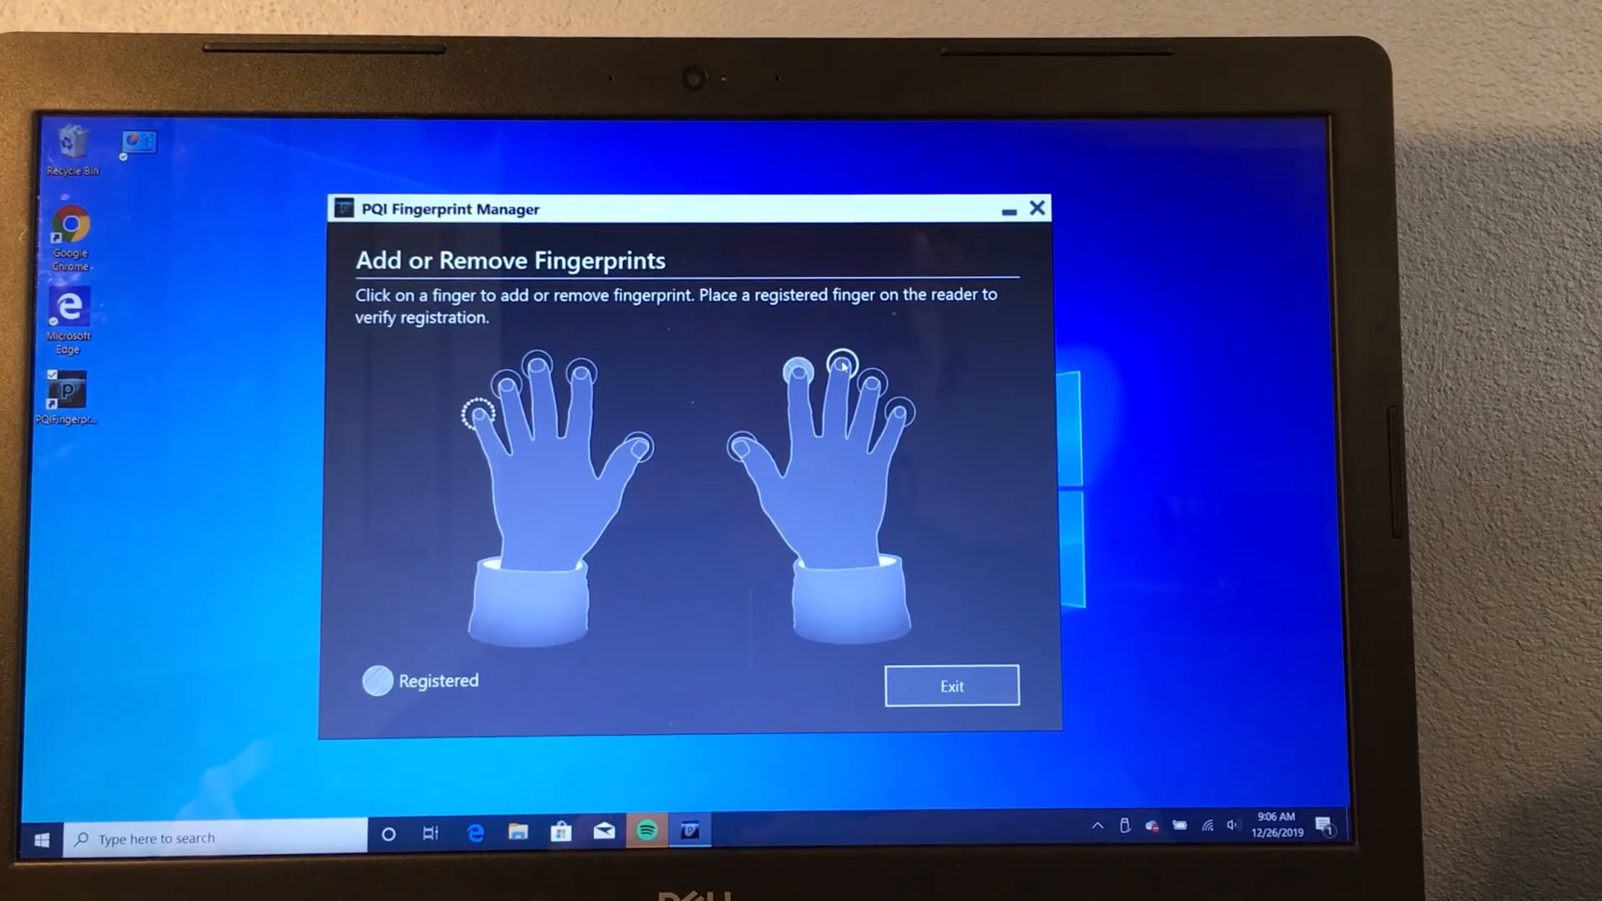
# Select a right-hand finger in the hand diagram and scan it until registered.
pyautogui.click(839, 365)
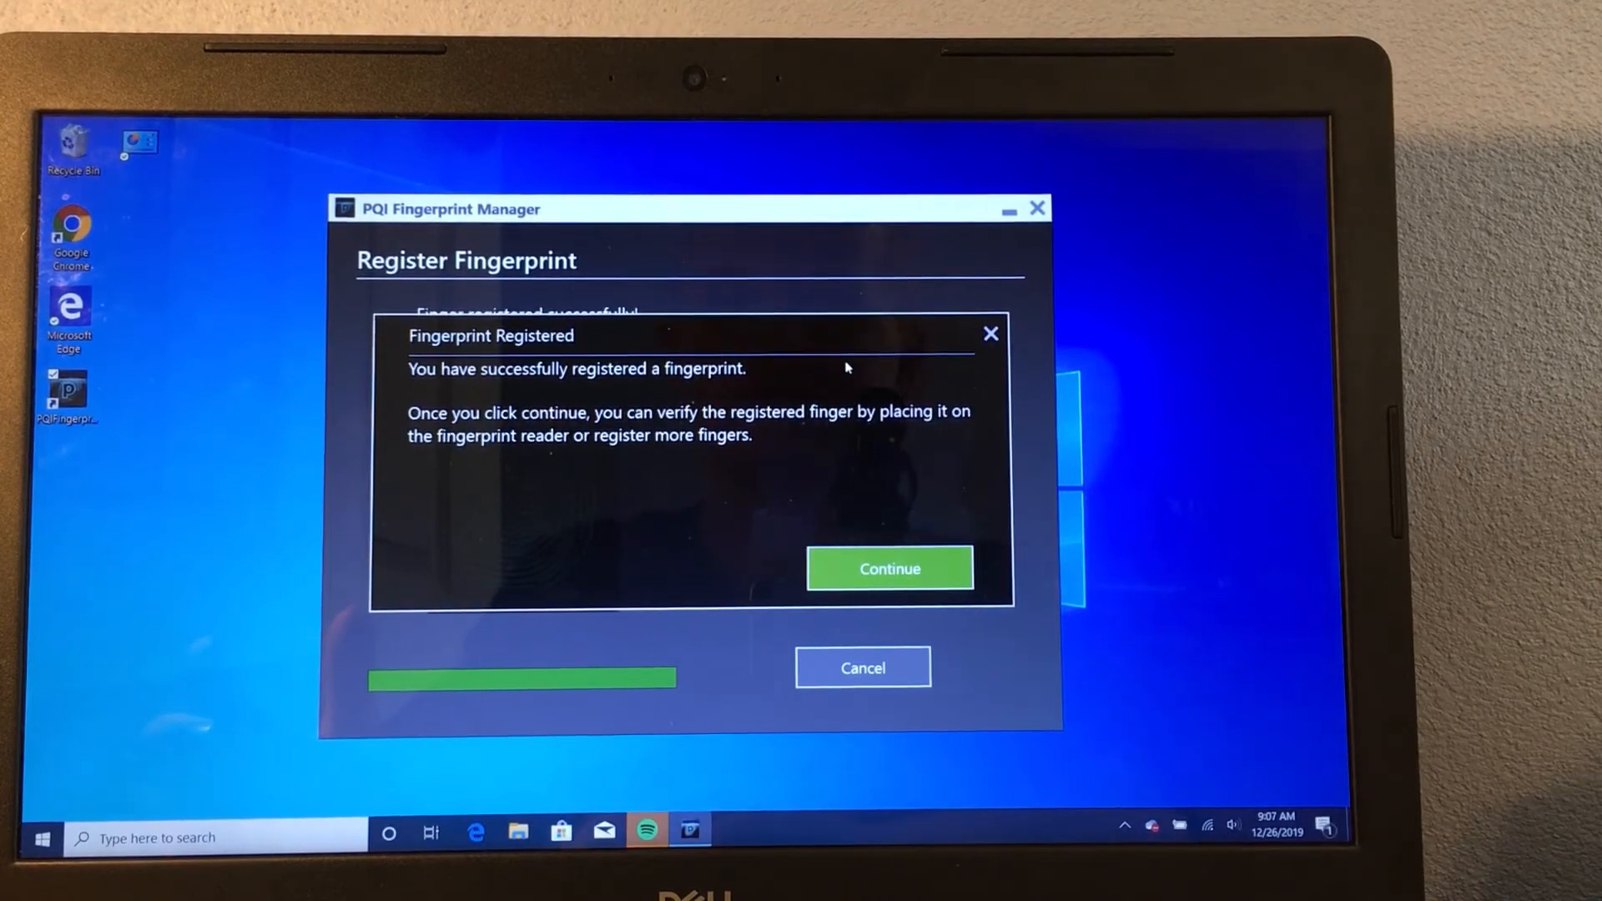
# Continue past the Fingerprint Registered confirmation back to the fingerprint overview.
pyautogui.click(888, 568)
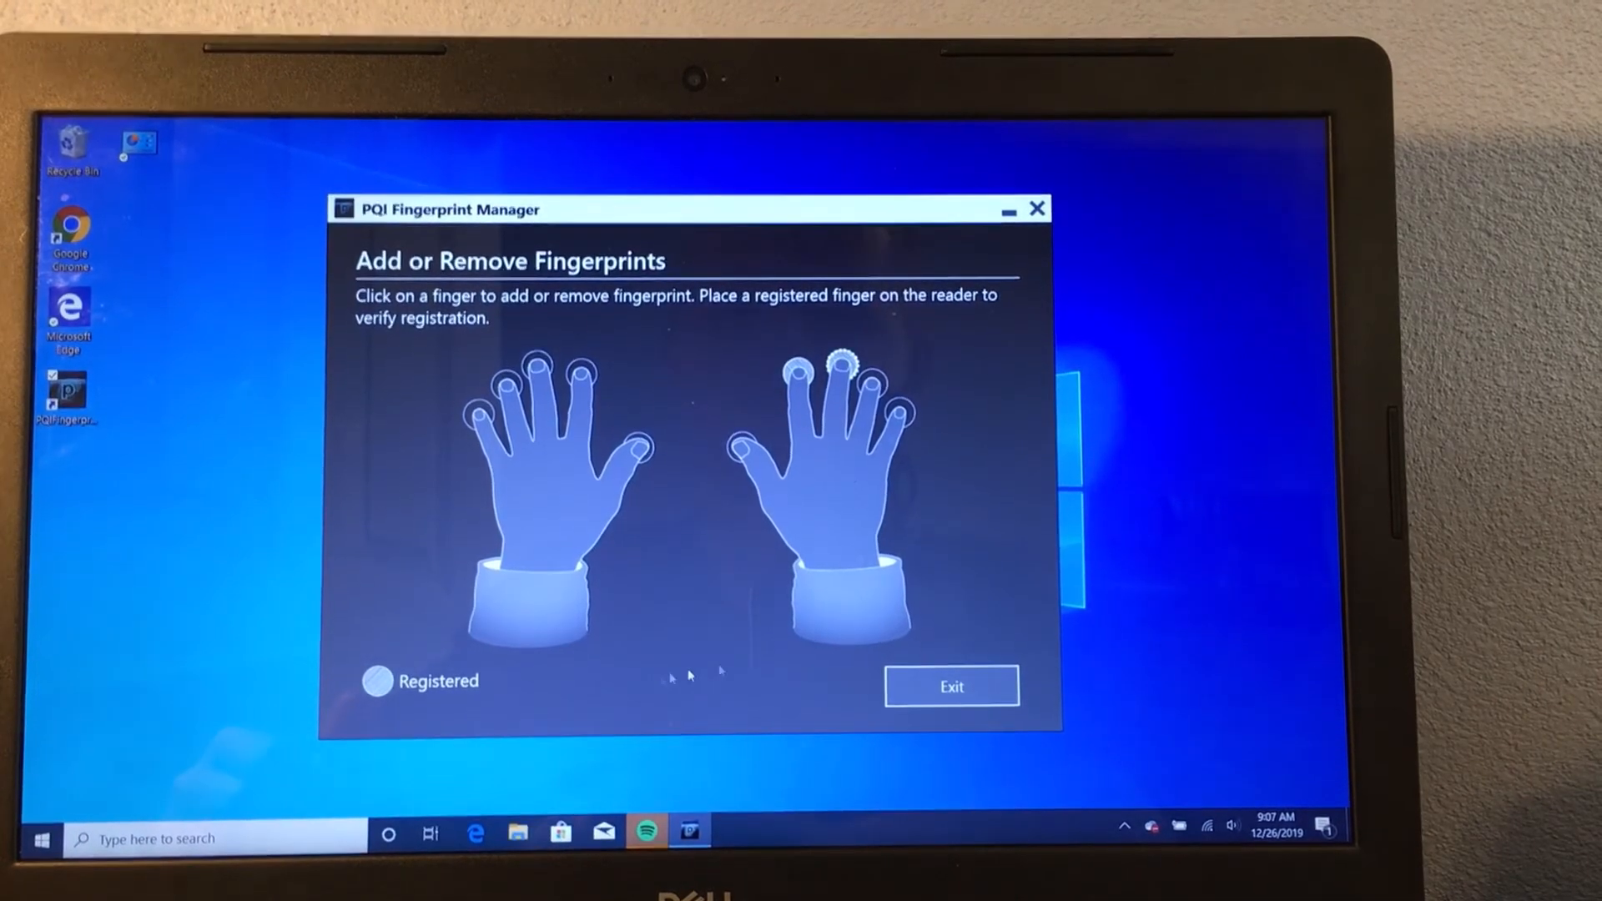
# Exit the fingerprint manager and sign out of Windows via the Start menu.
pyautogui.click(950, 686)
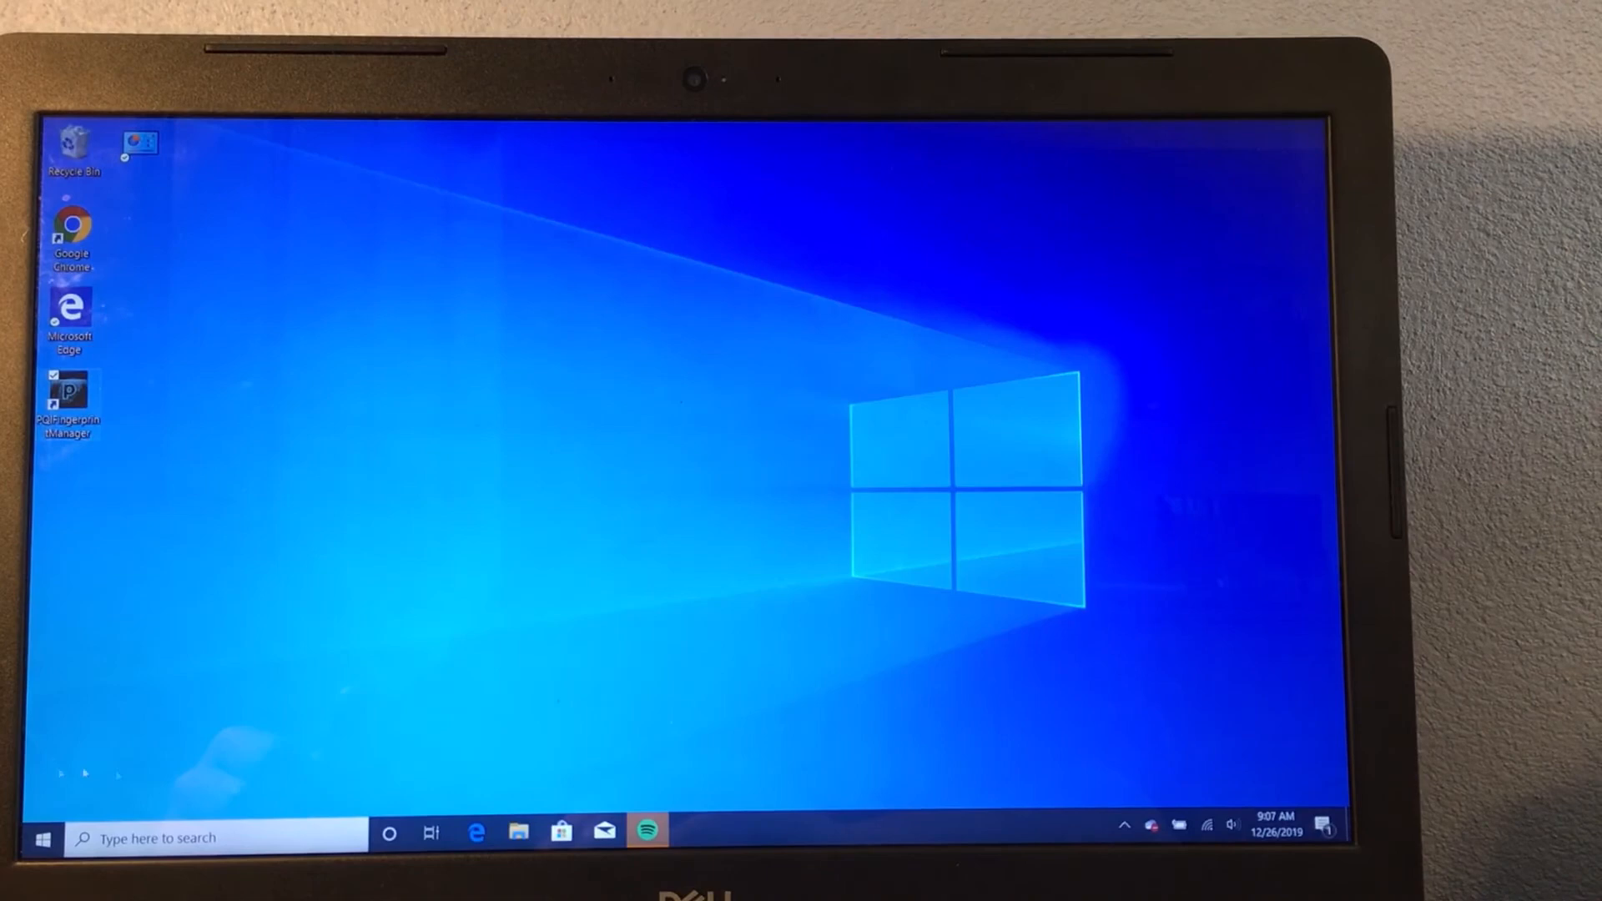
pyautogui.rightClick(40, 840)
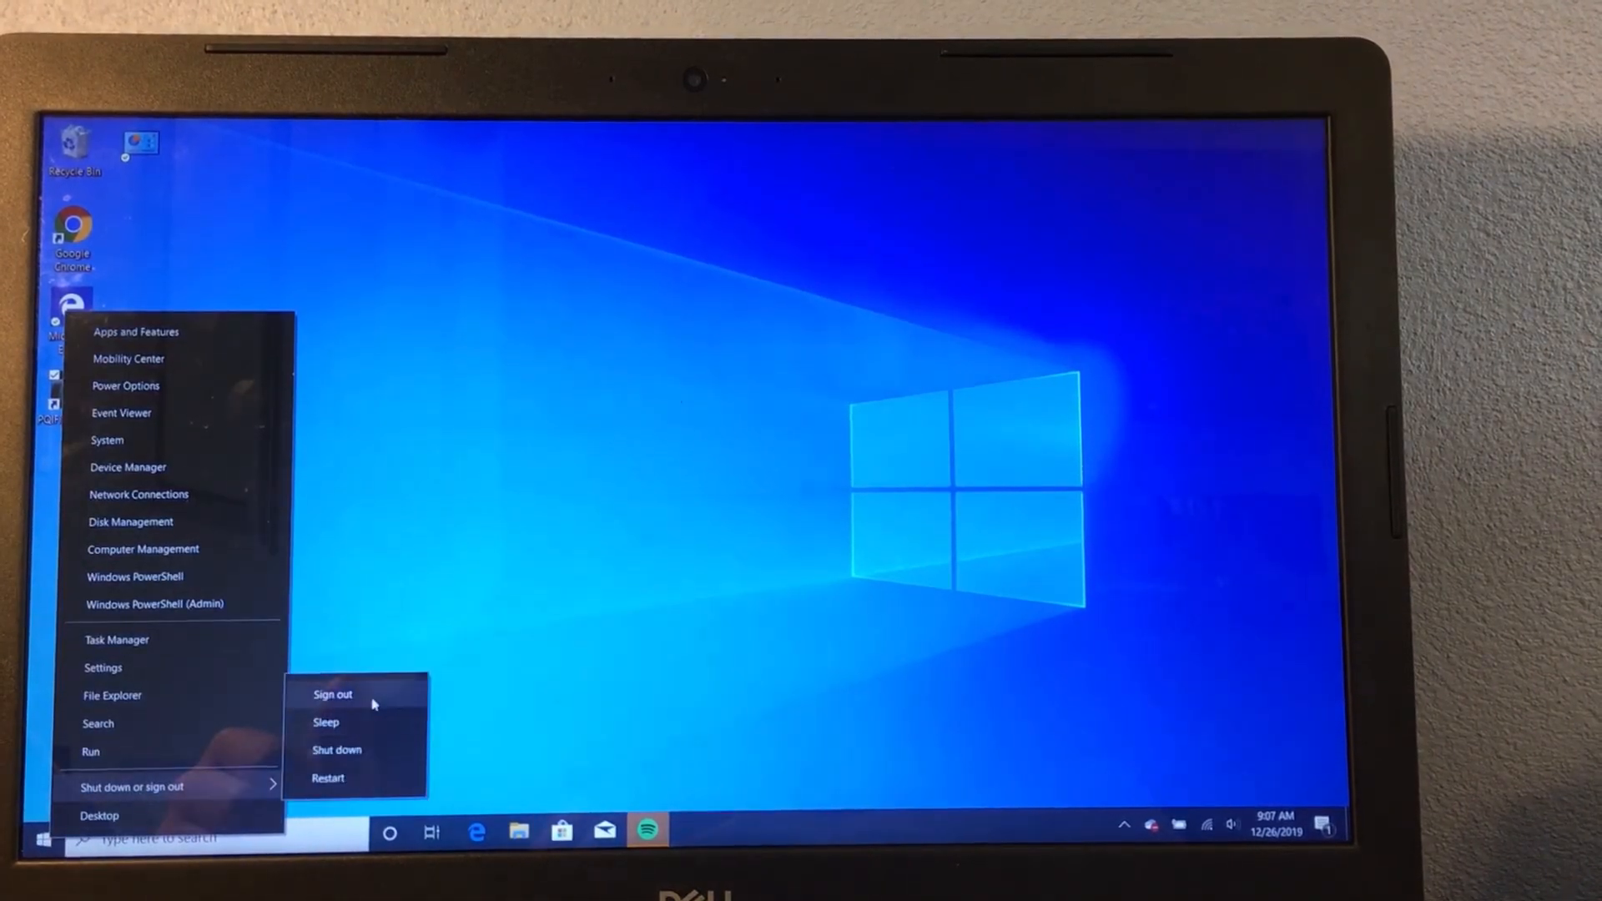
pyautogui.click(332, 694)
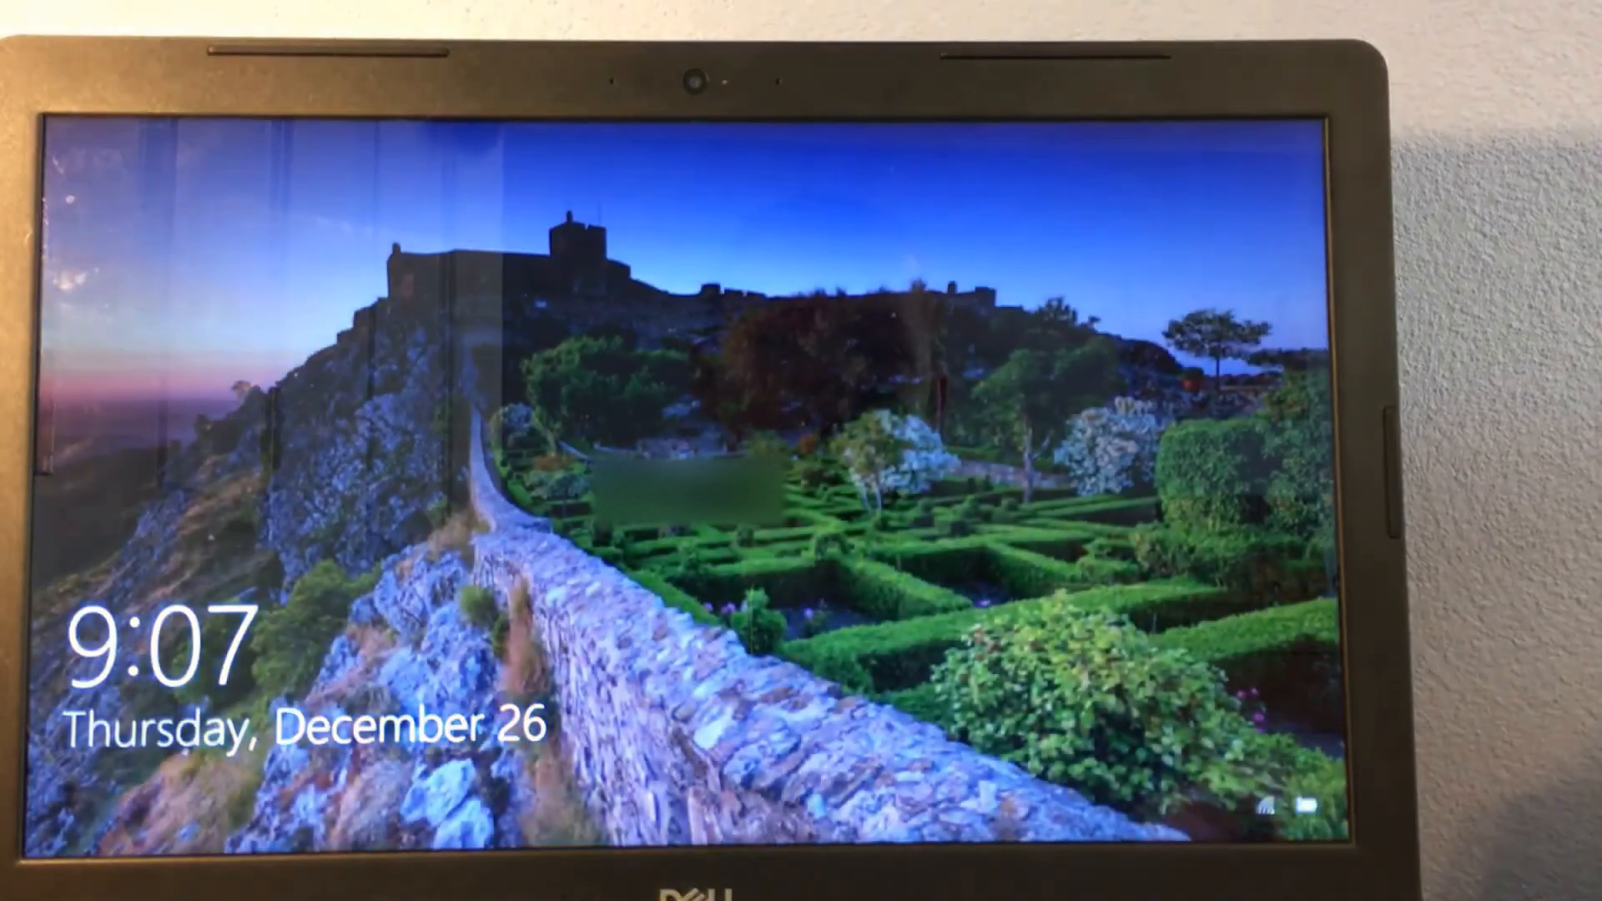